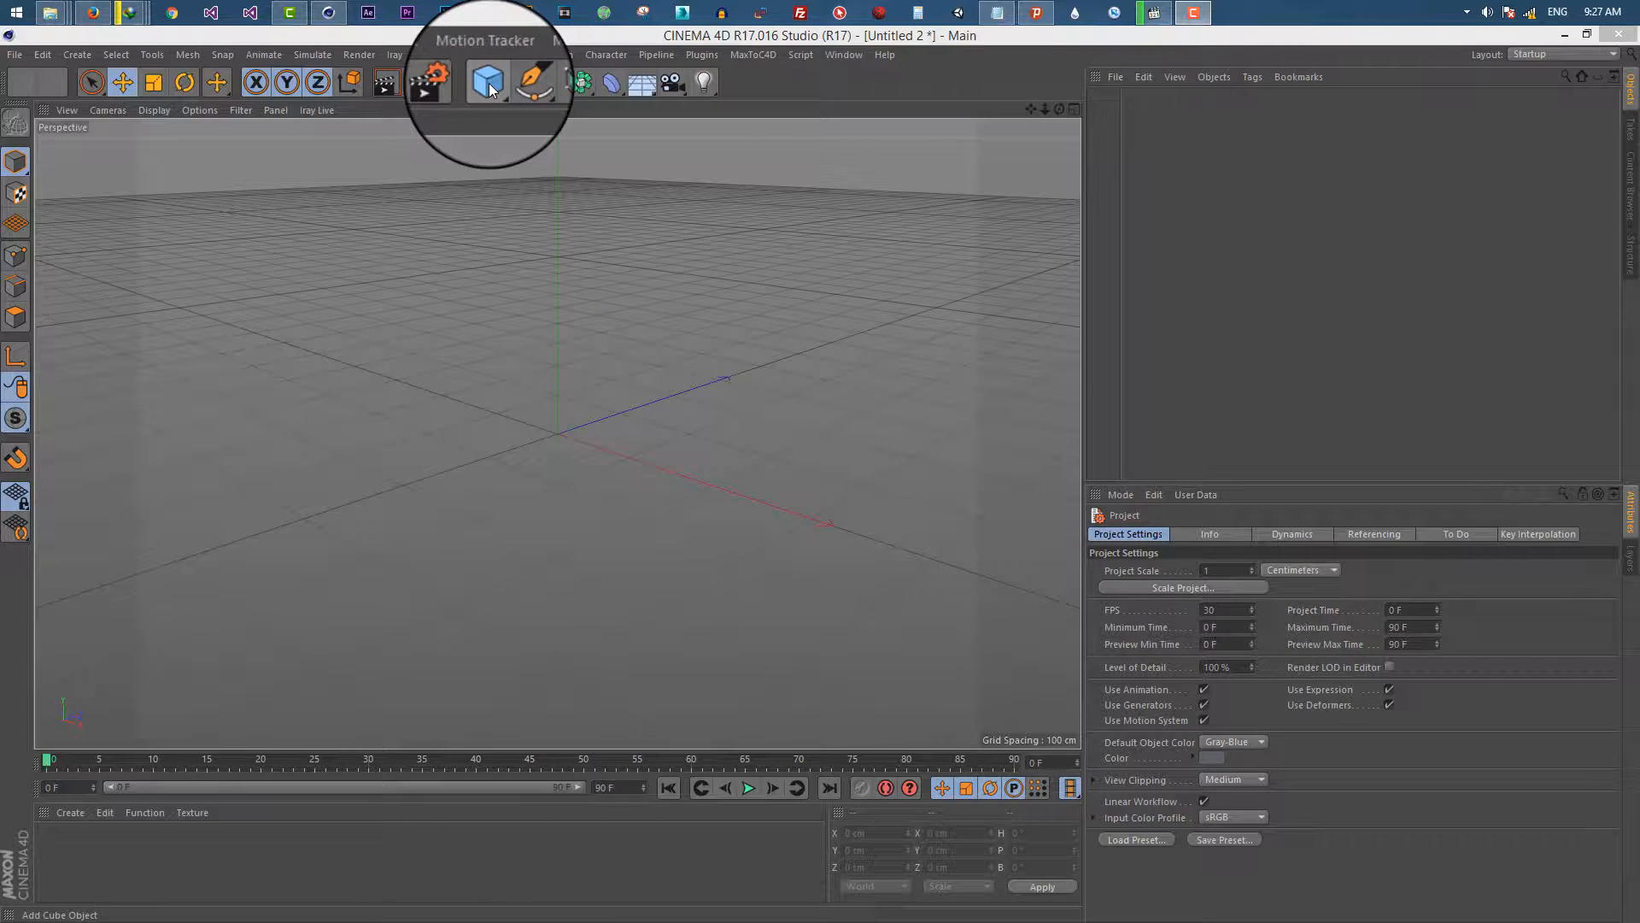
# Step: Add a rounded Cube primitive and a Cylinder primitive to the scene
pyautogui.click(487, 82)
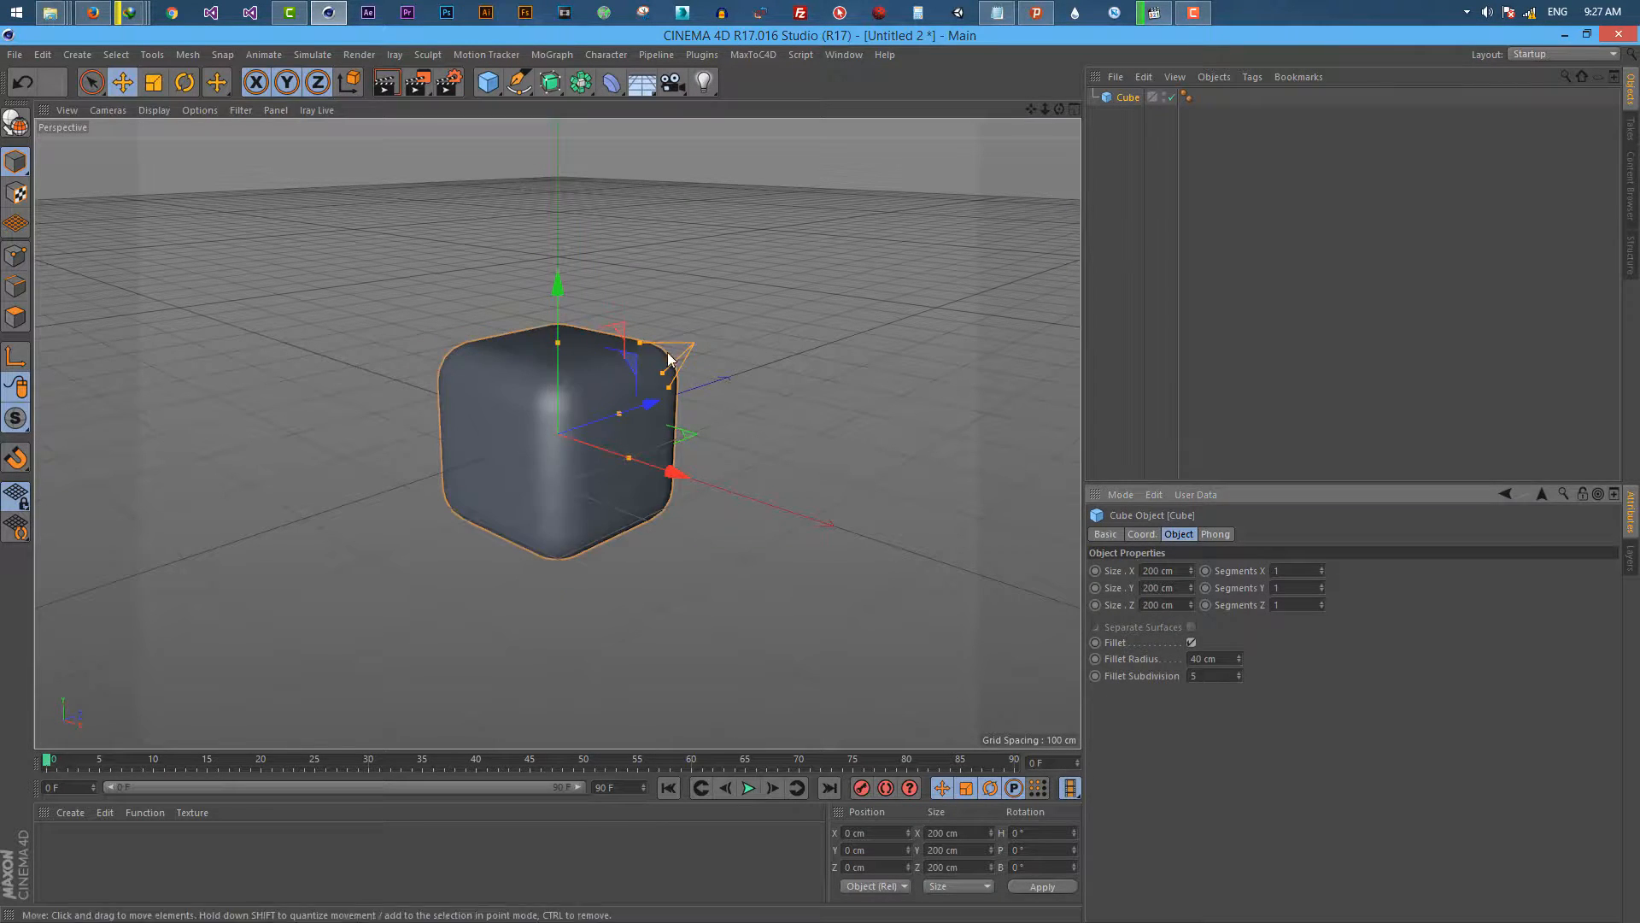
pyautogui.click(481, 82)
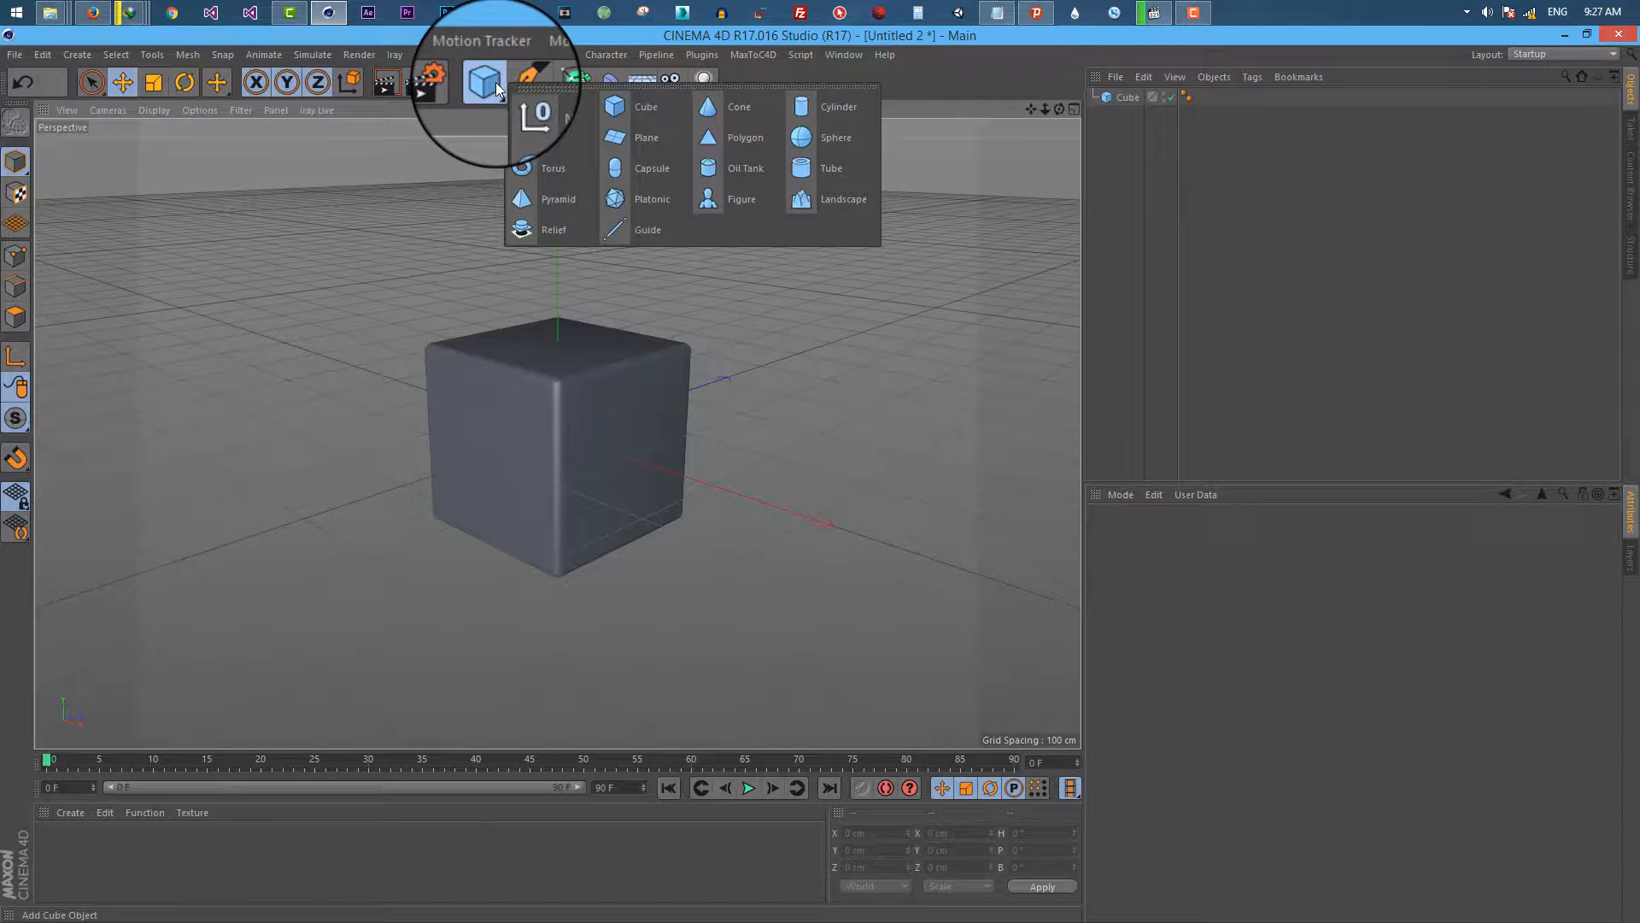
pyautogui.click(837, 106)
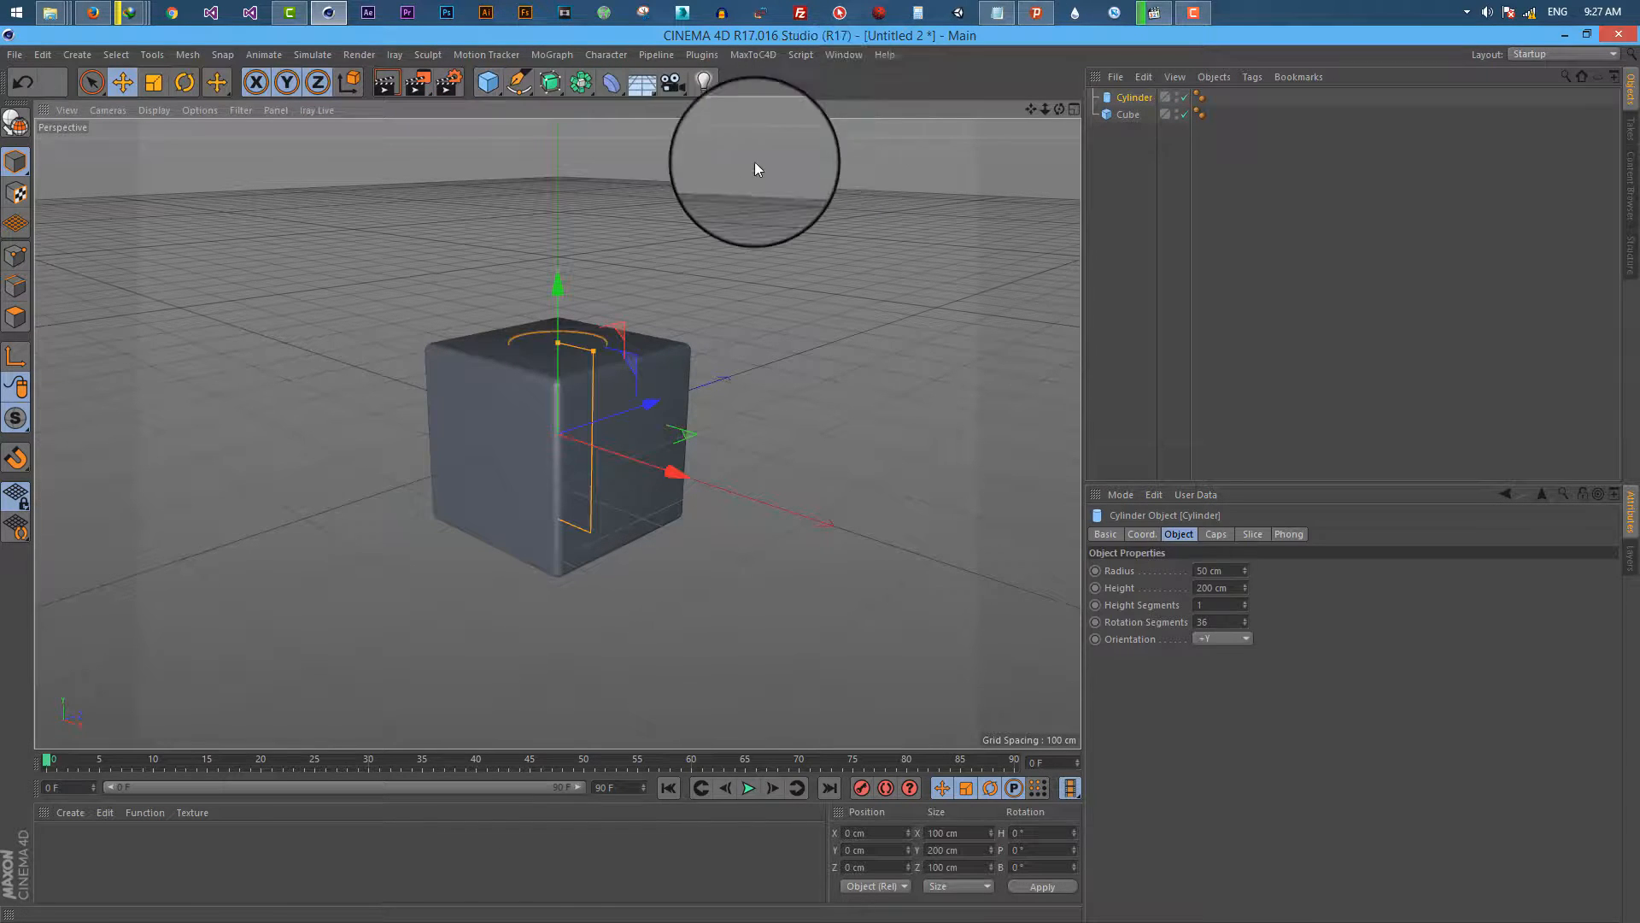
# Step: Rotate the cylinder 90° onto its side and stretch it to pierce through the cube
pyautogui.click(183, 82)
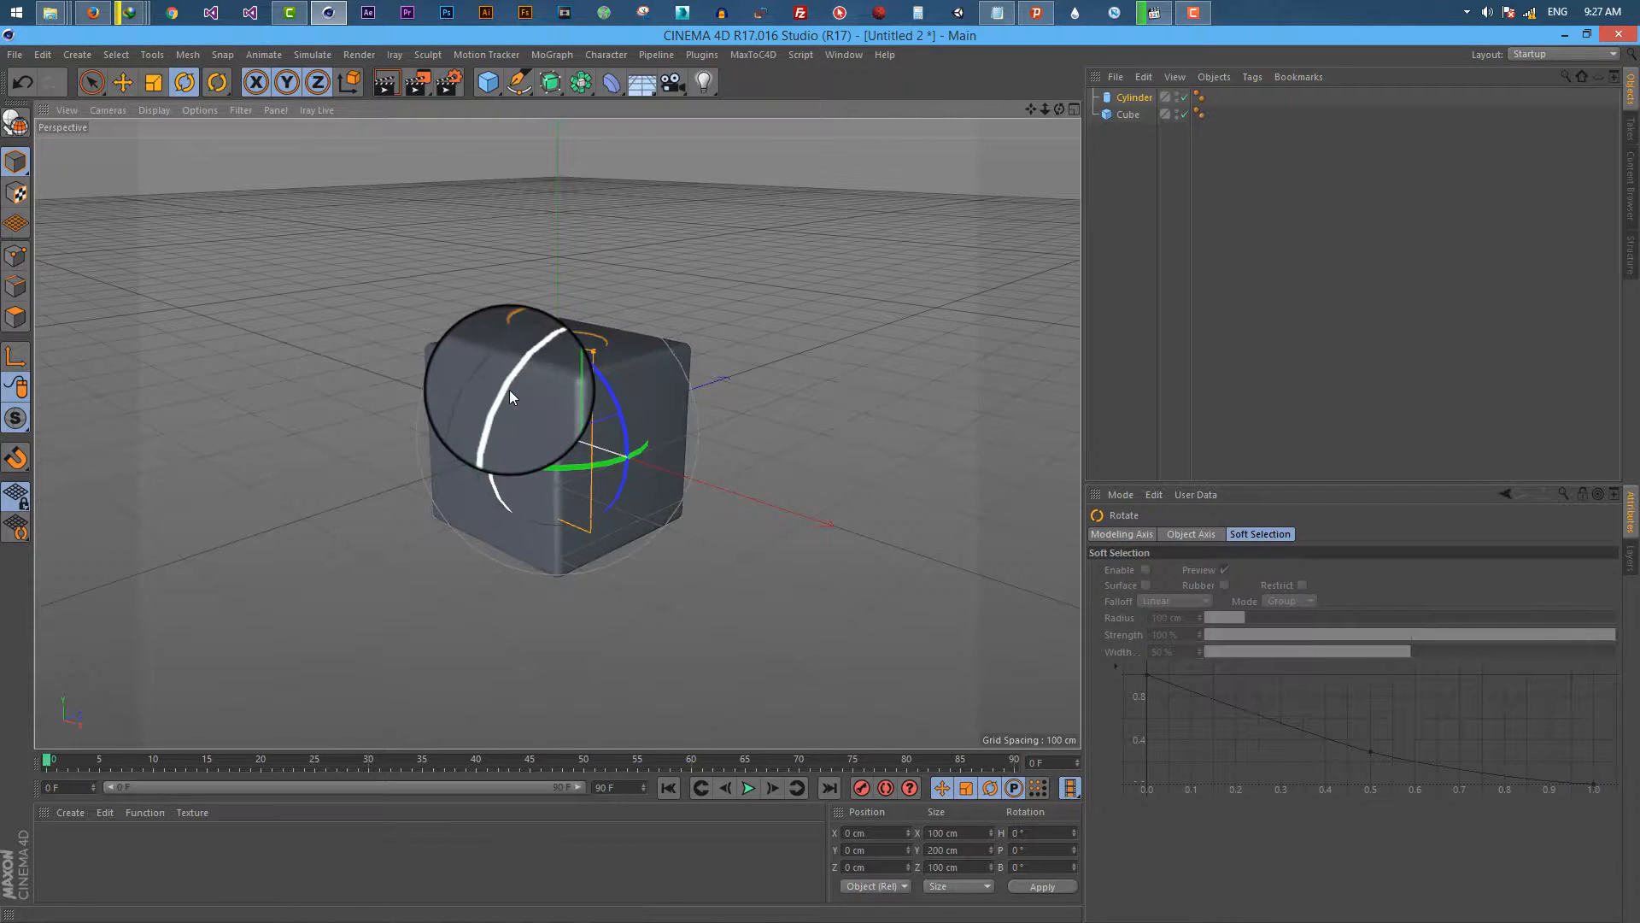
pyautogui.moveTo(512, 398); pyautogui.dragTo(497, 549)
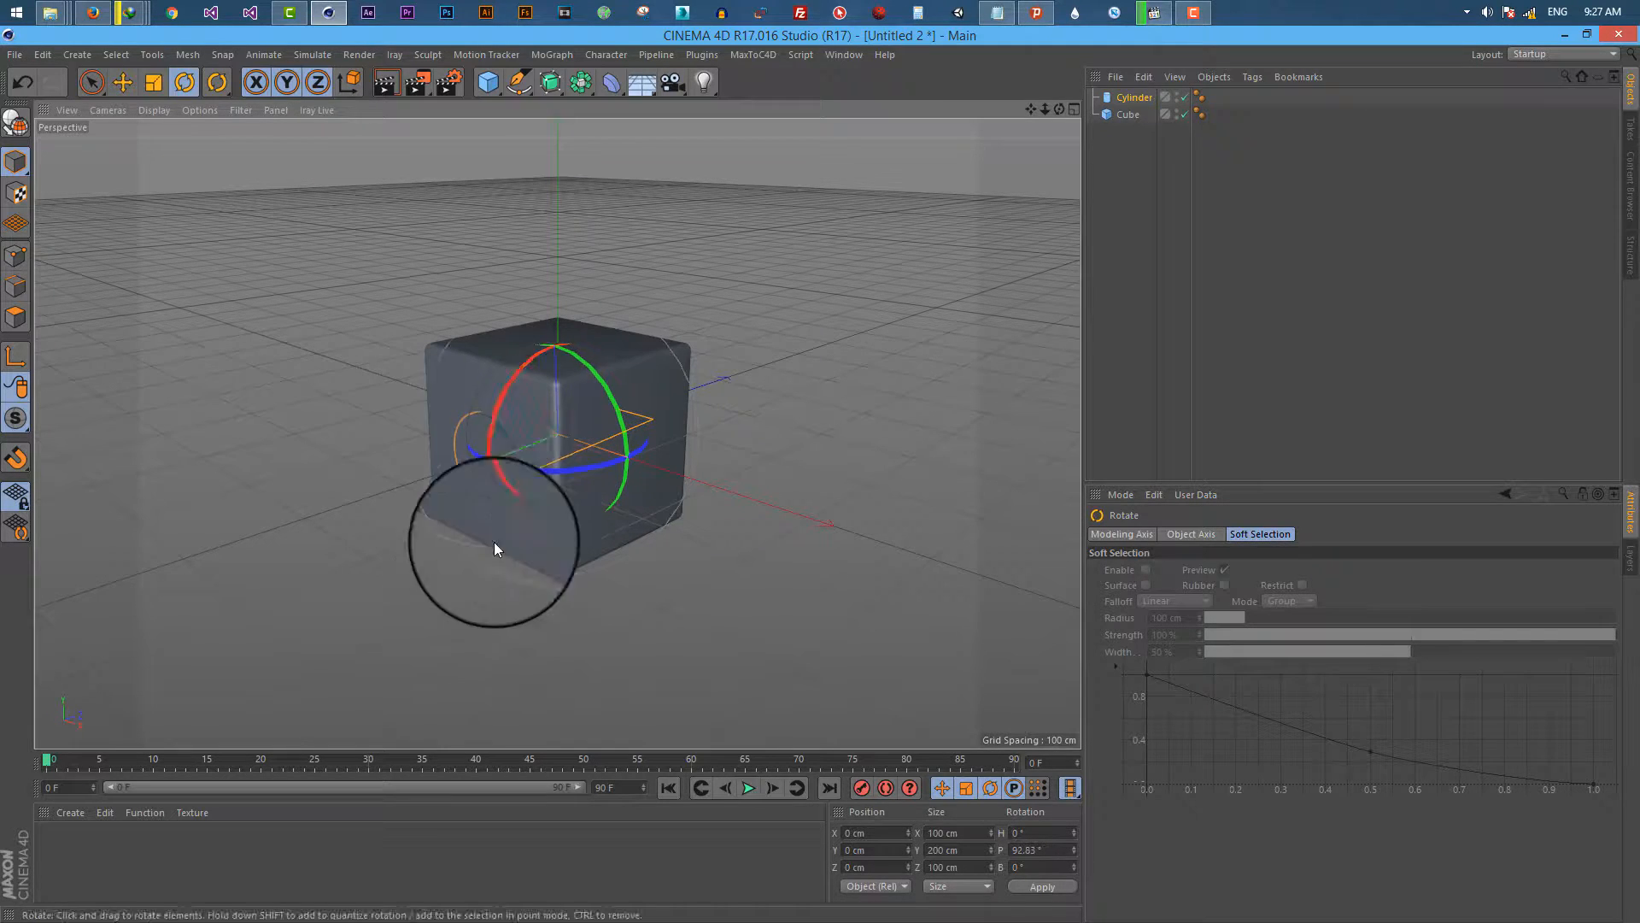
pyautogui.moveTo(497, 548); pyautogui.dragTo(984, 133)
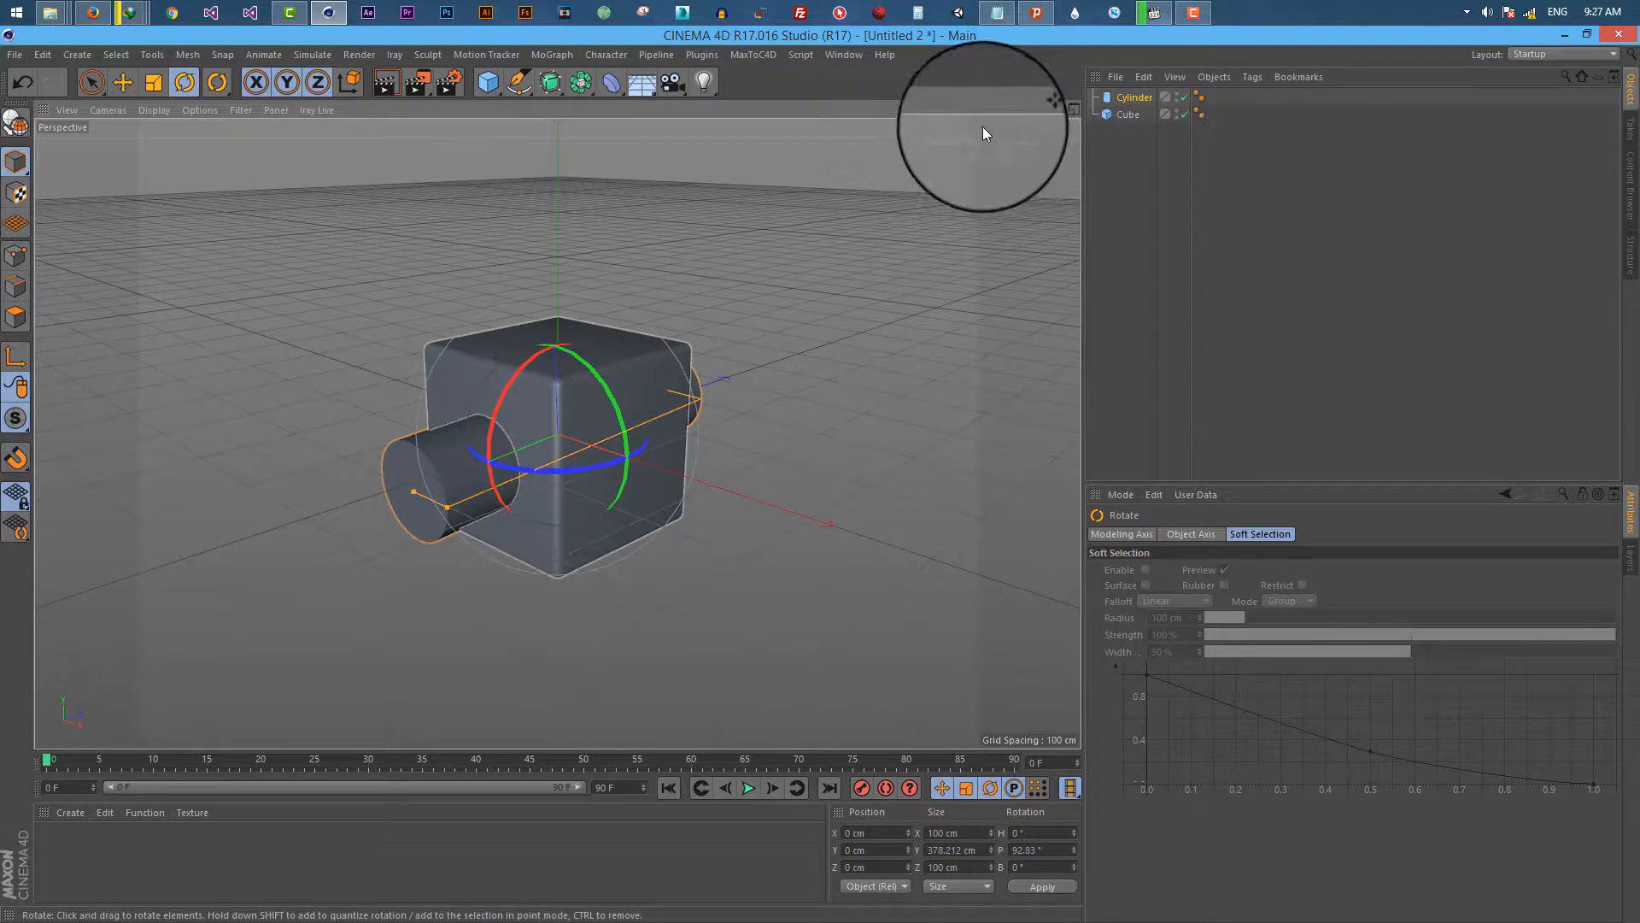
pyautogui.moveTo(985, 134); pyautogui.dragTo(1045, 125)
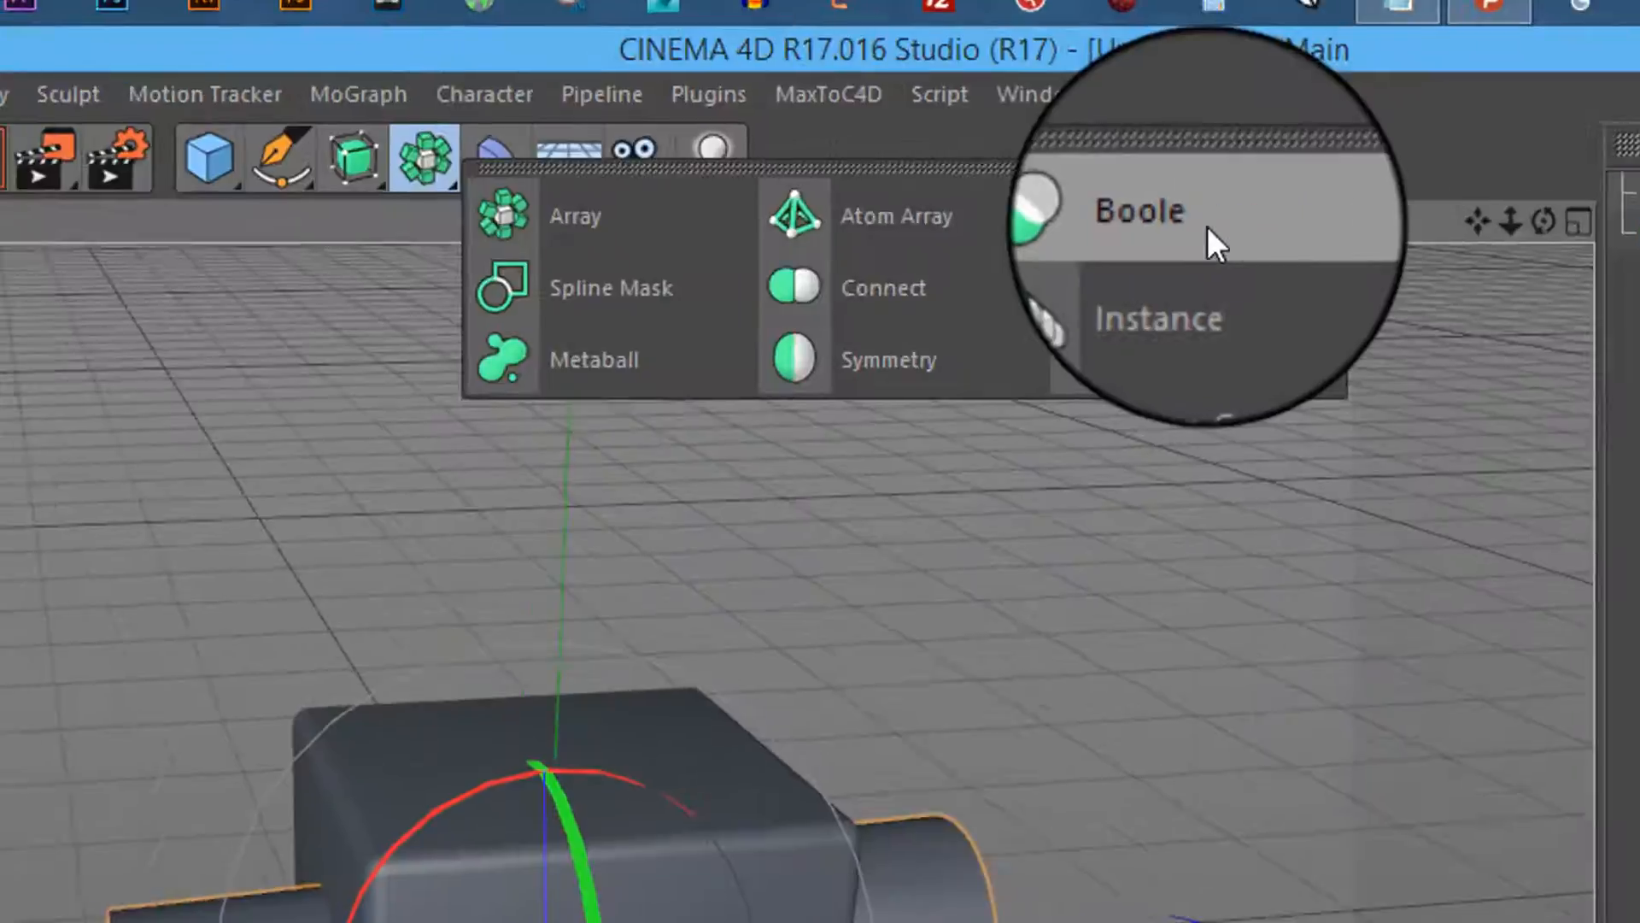
# Step: Add a Boole and nest the cube then the cylinder under it to cut the round hole
pyautogui.click(1139, 209)
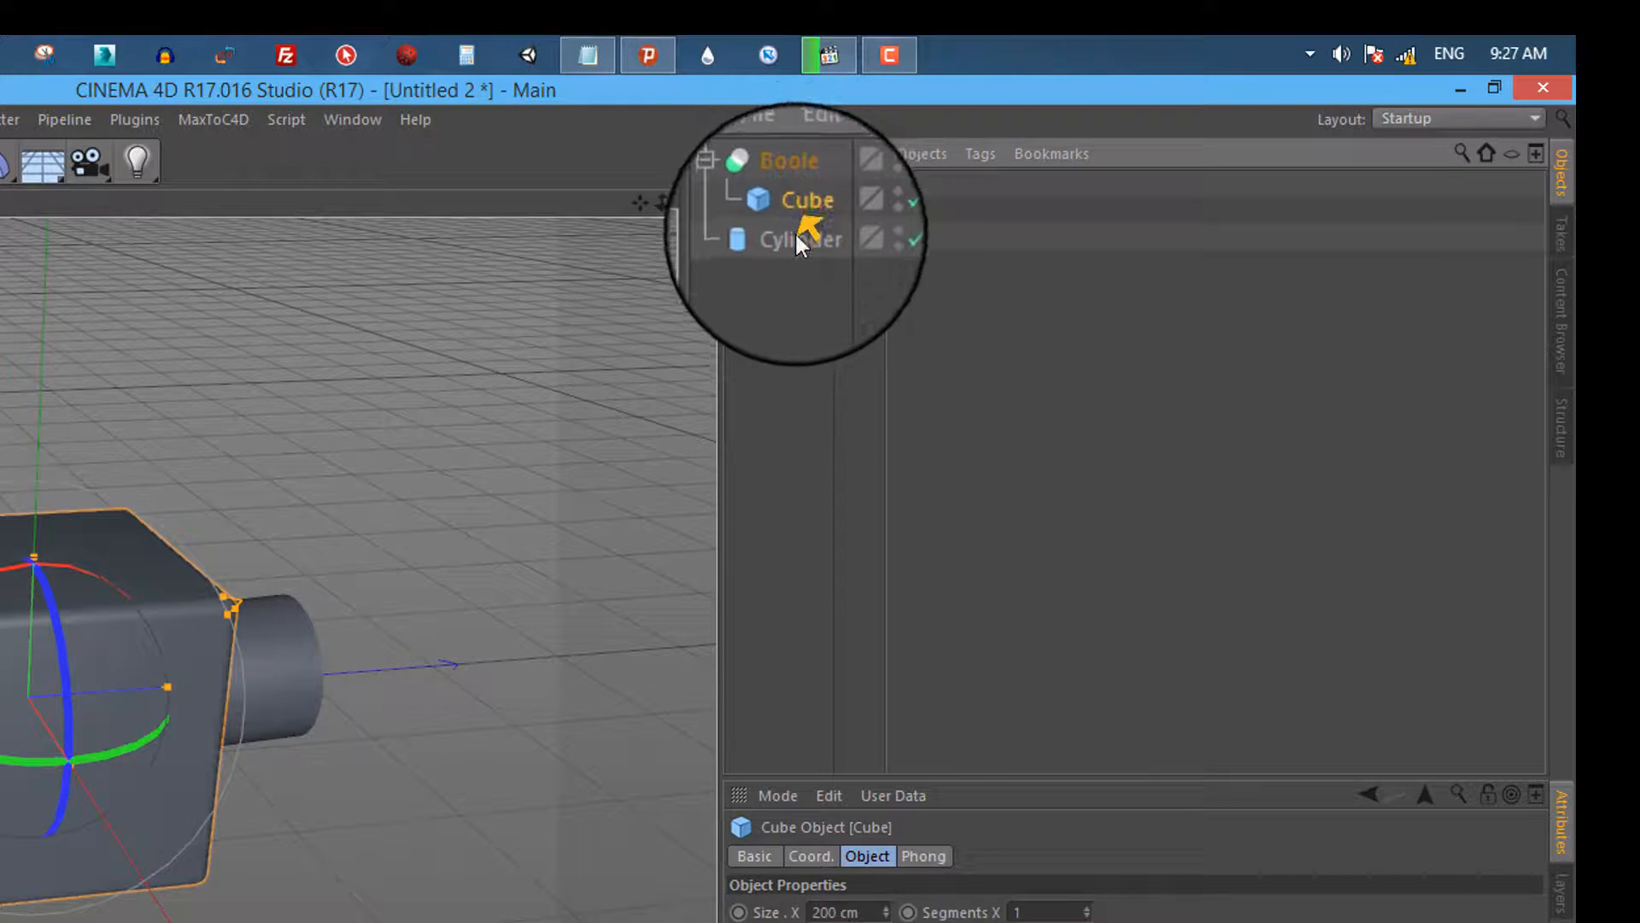
pyautogui.click(802, 240)
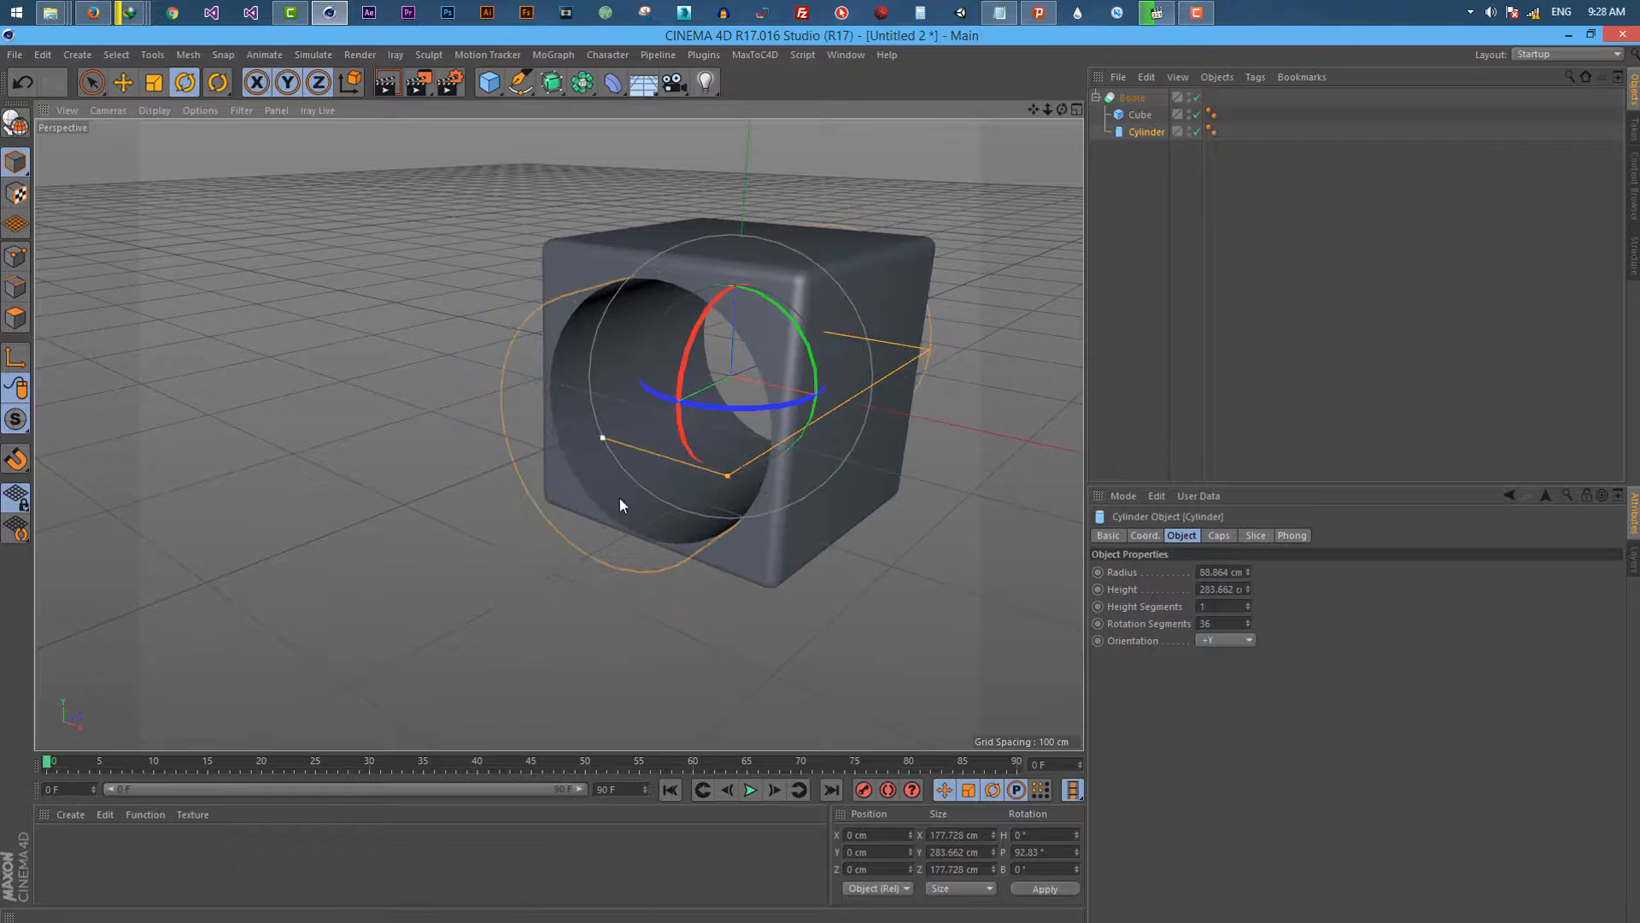
# Step: Add a Sphere and move it up to overlap the cube's top right edge
pyautogui.click(491, 82)
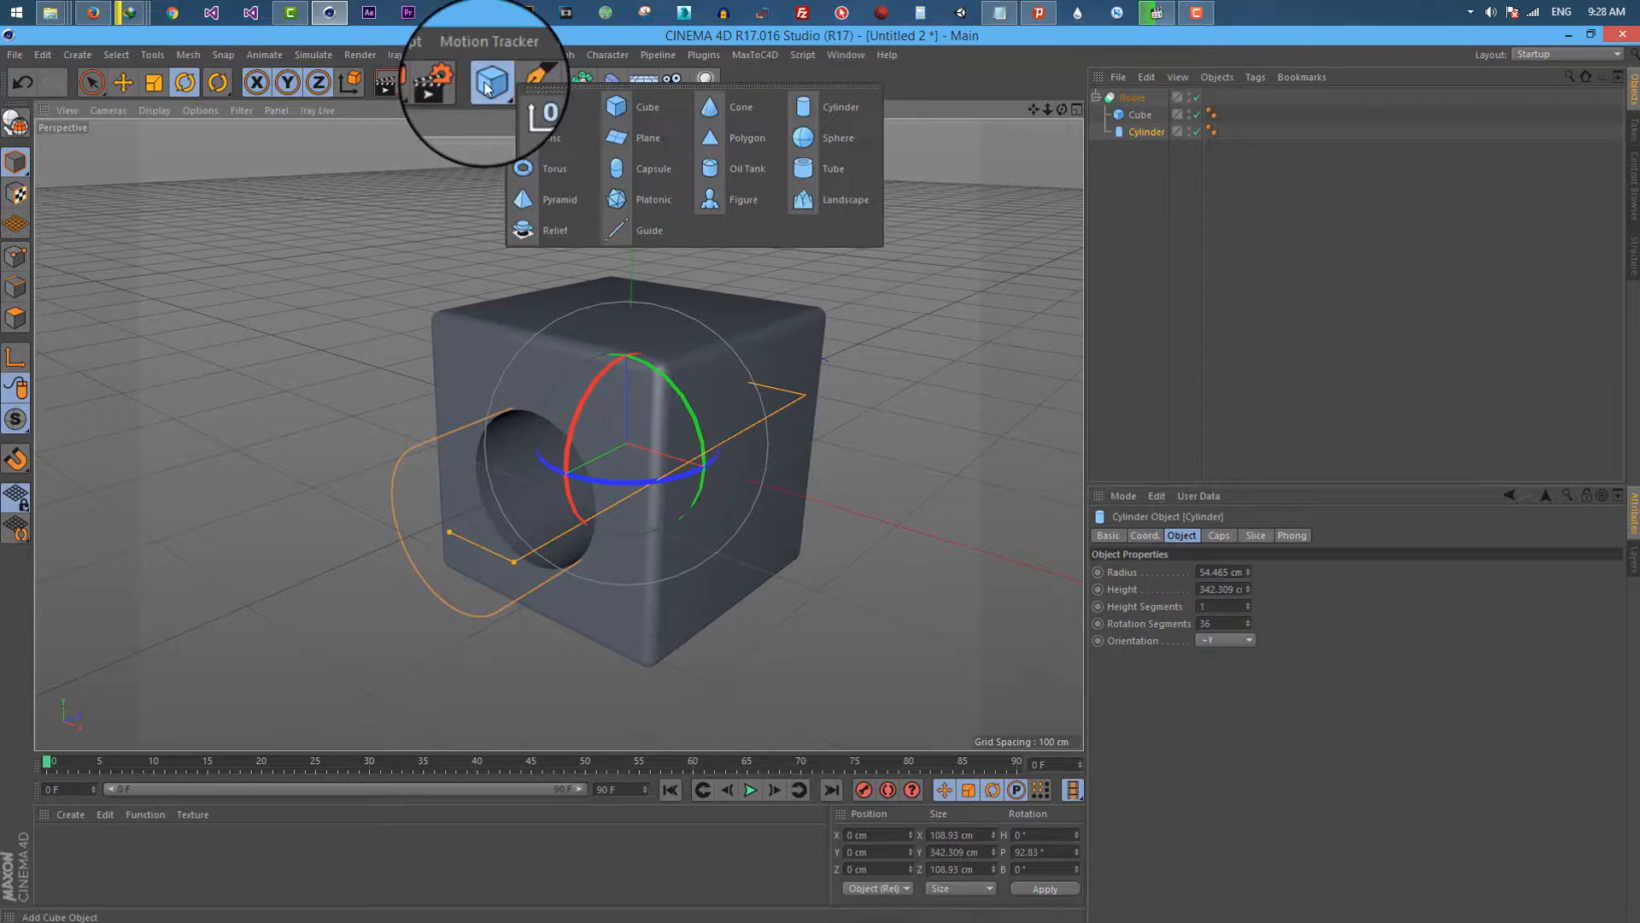
pyautogui.click(838, 137)
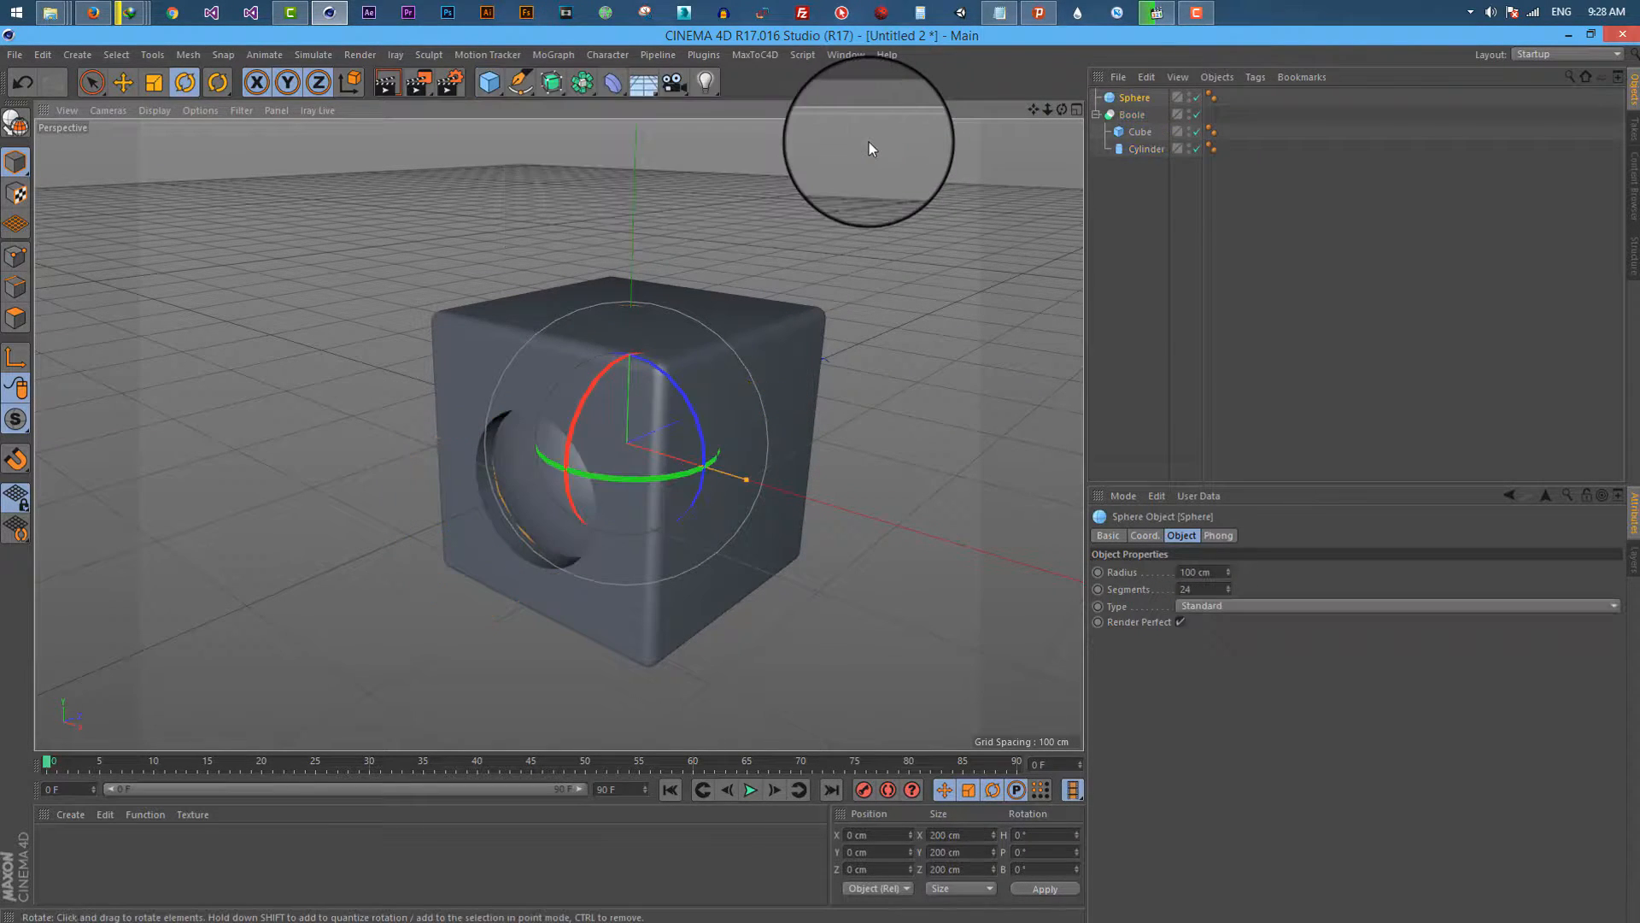
pyautogui.click(123, 82)
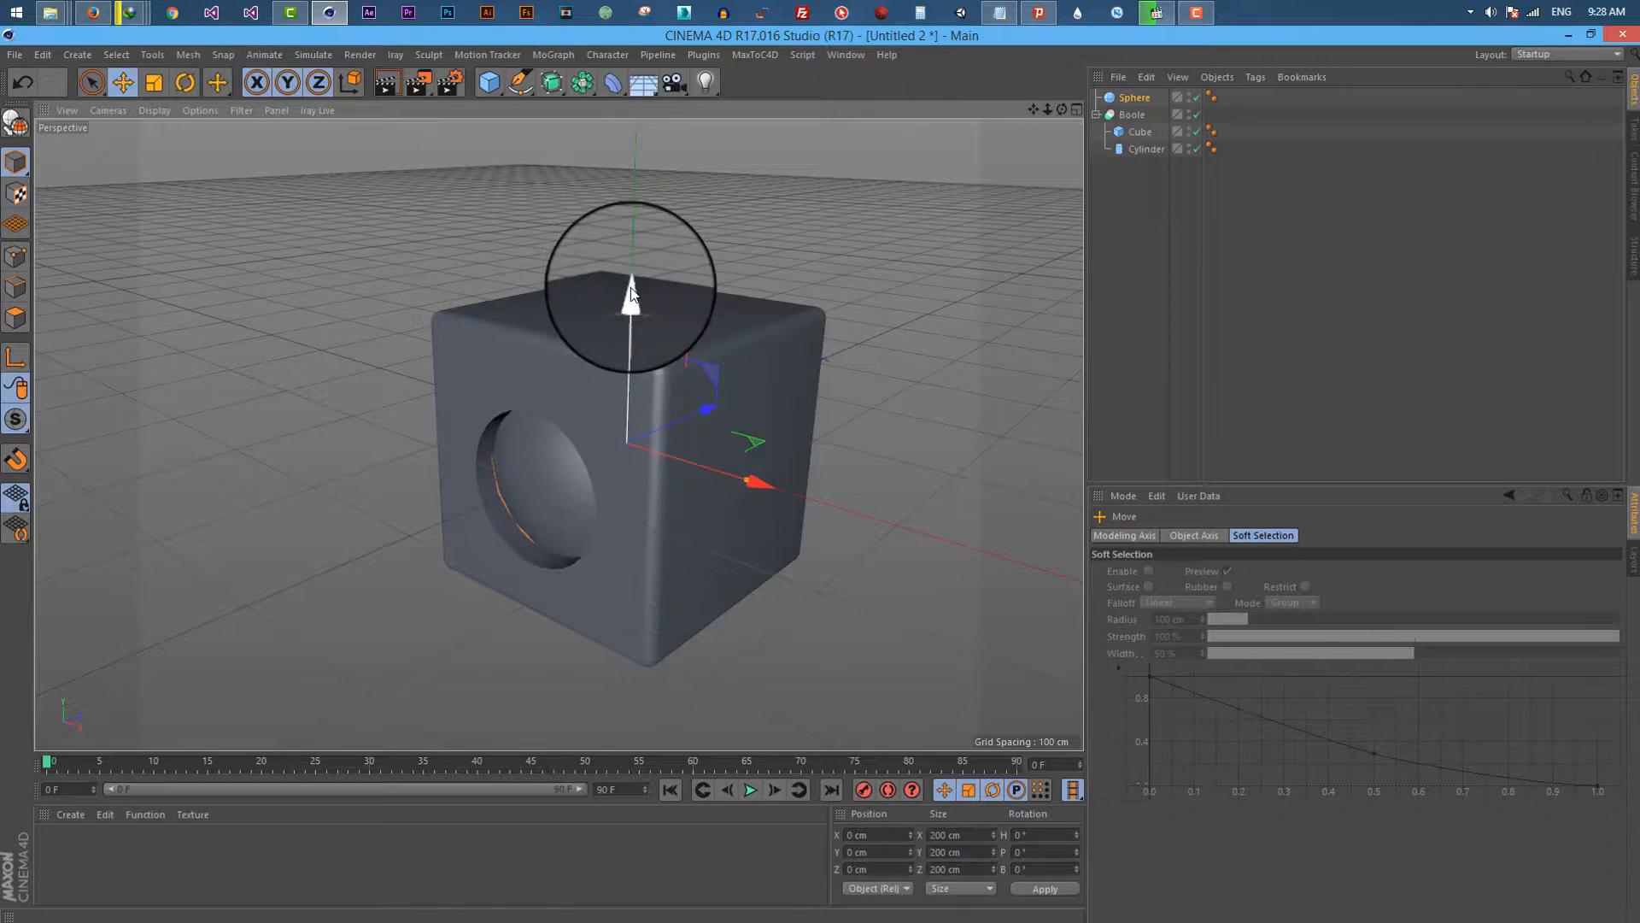
pyautogui.moveTo(632, 292); pyautogui.dragTo(817, 335)
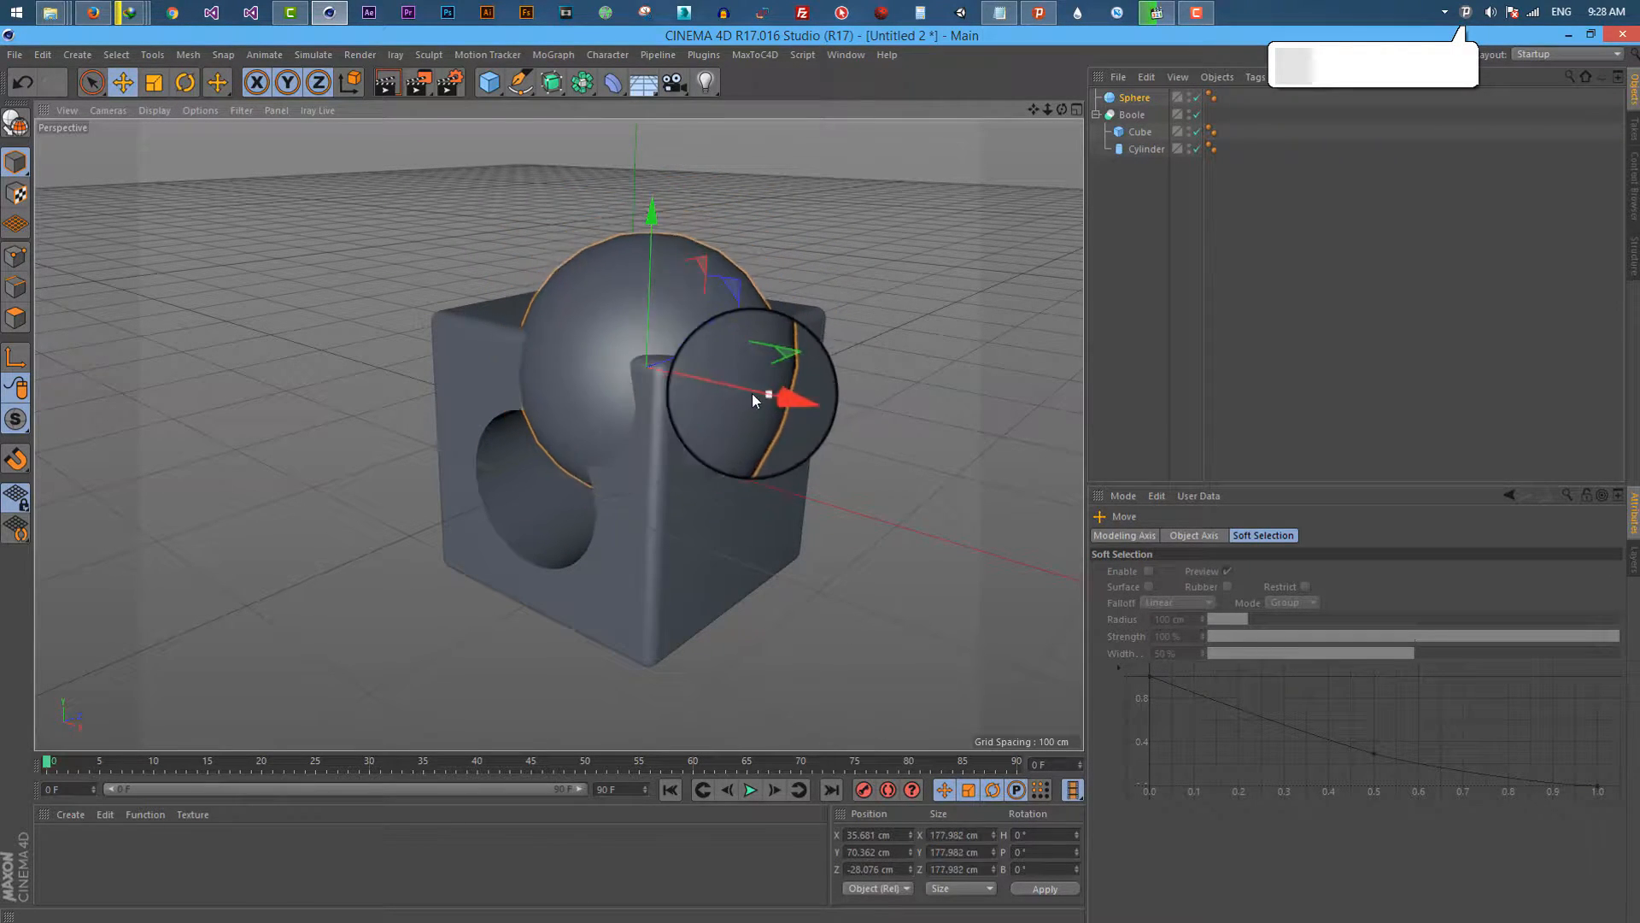
pyautogui.moveTo(794, 398); pyautogui.dragTo(733, 414)
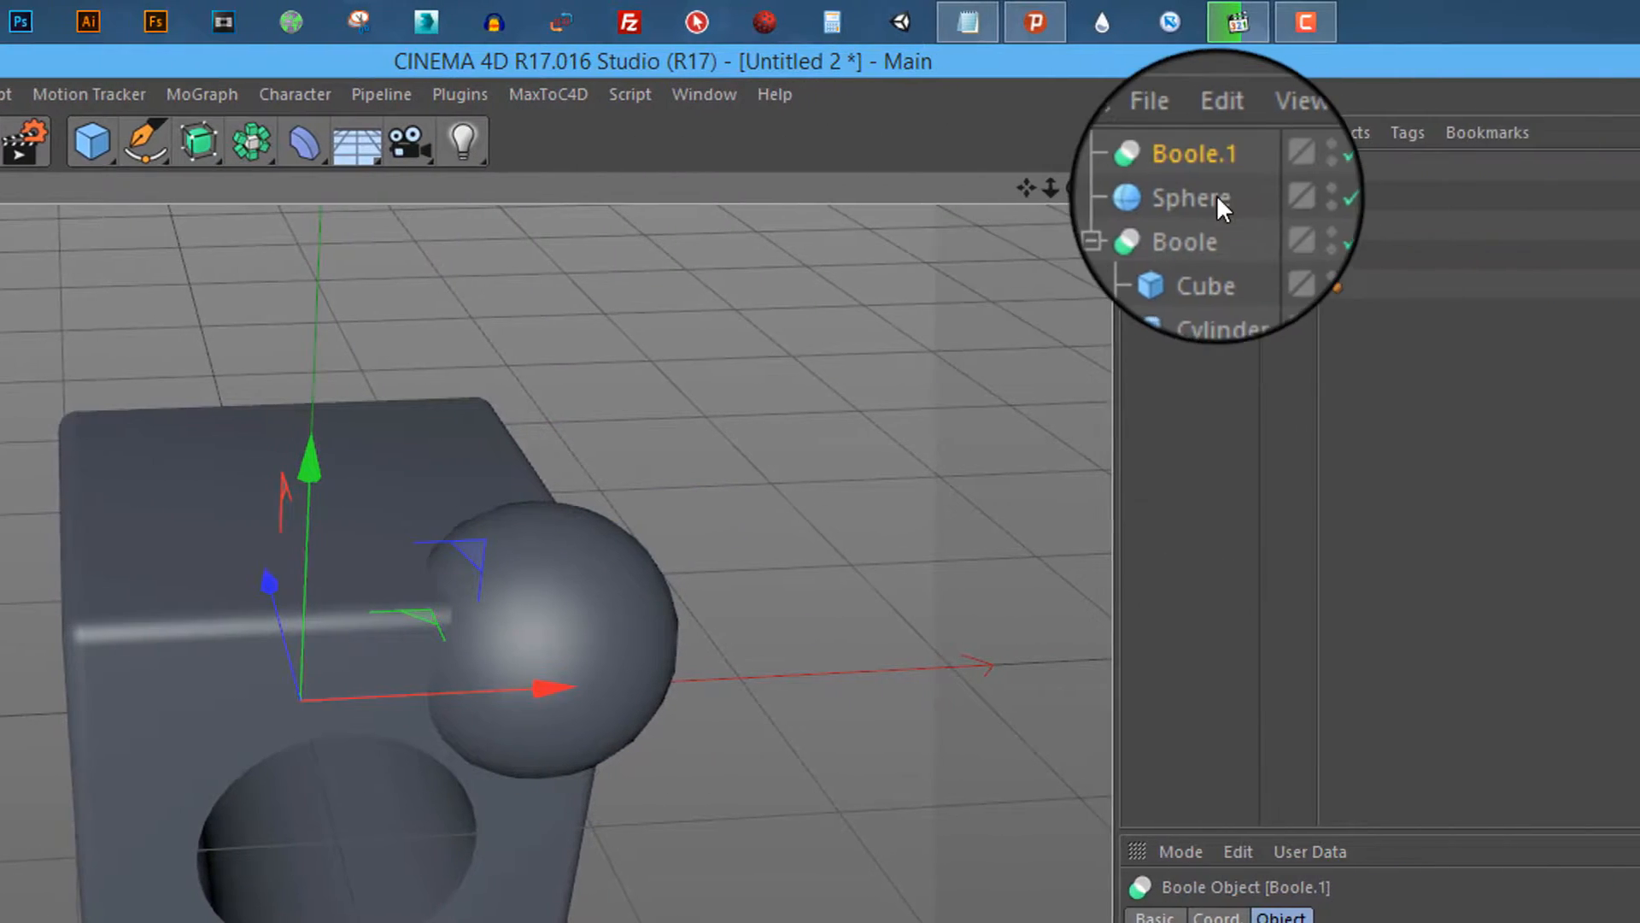
# Step: Nest the first Boole and the sphere inside Boole.1 to scoop a rounded dent from the edge
pyautogui.click(1181, 198)
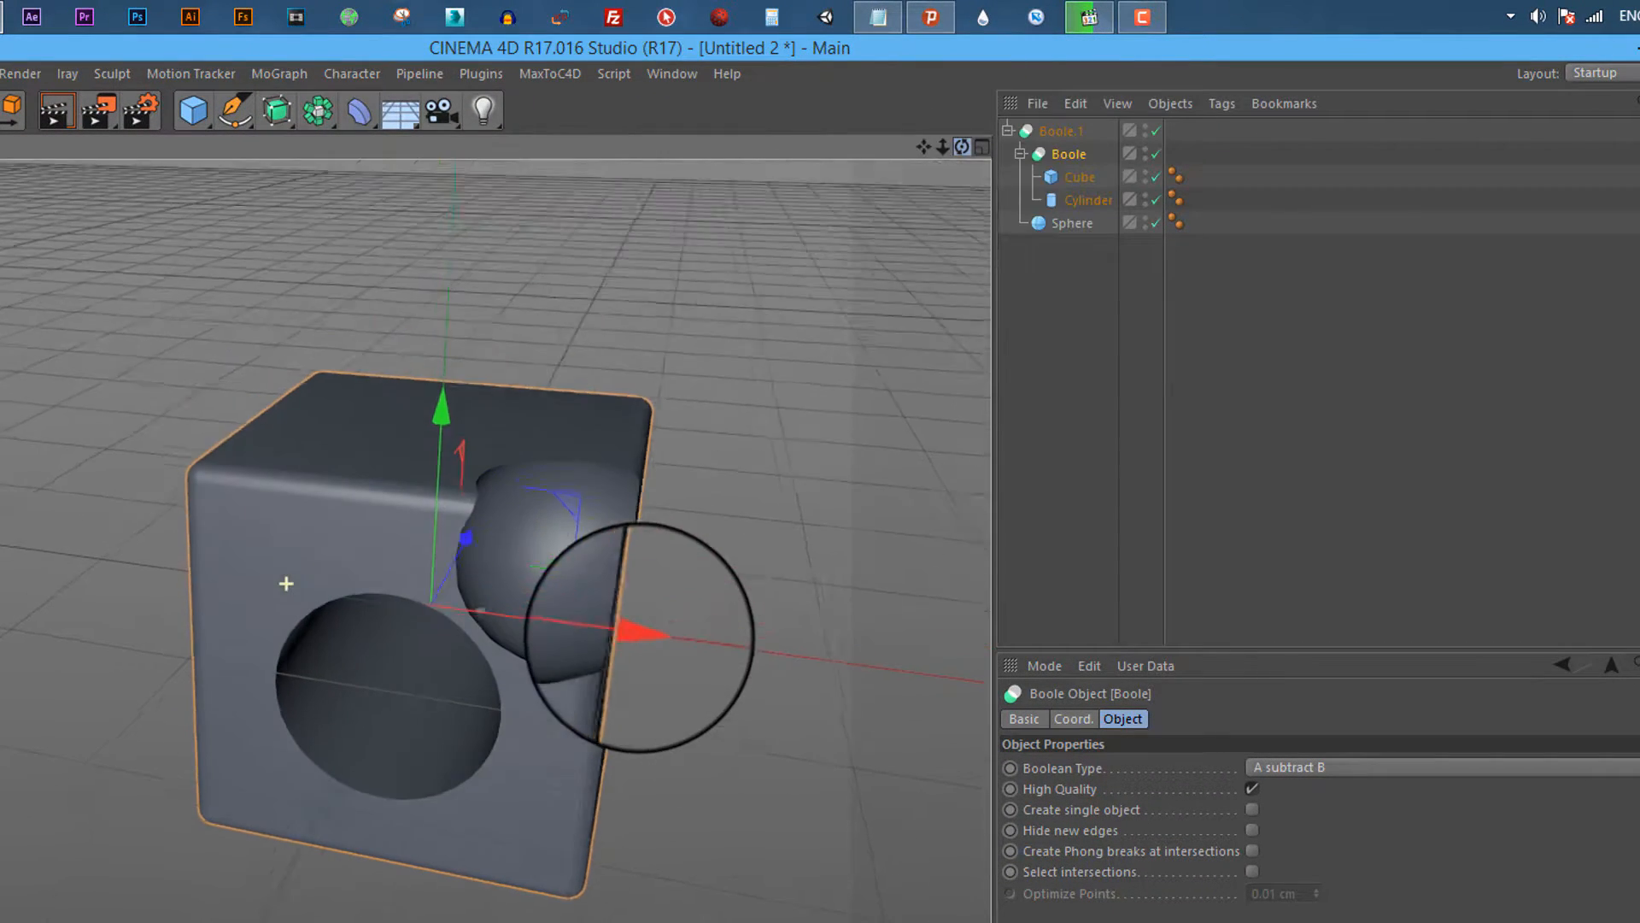
pyautogui.click(191, 110)
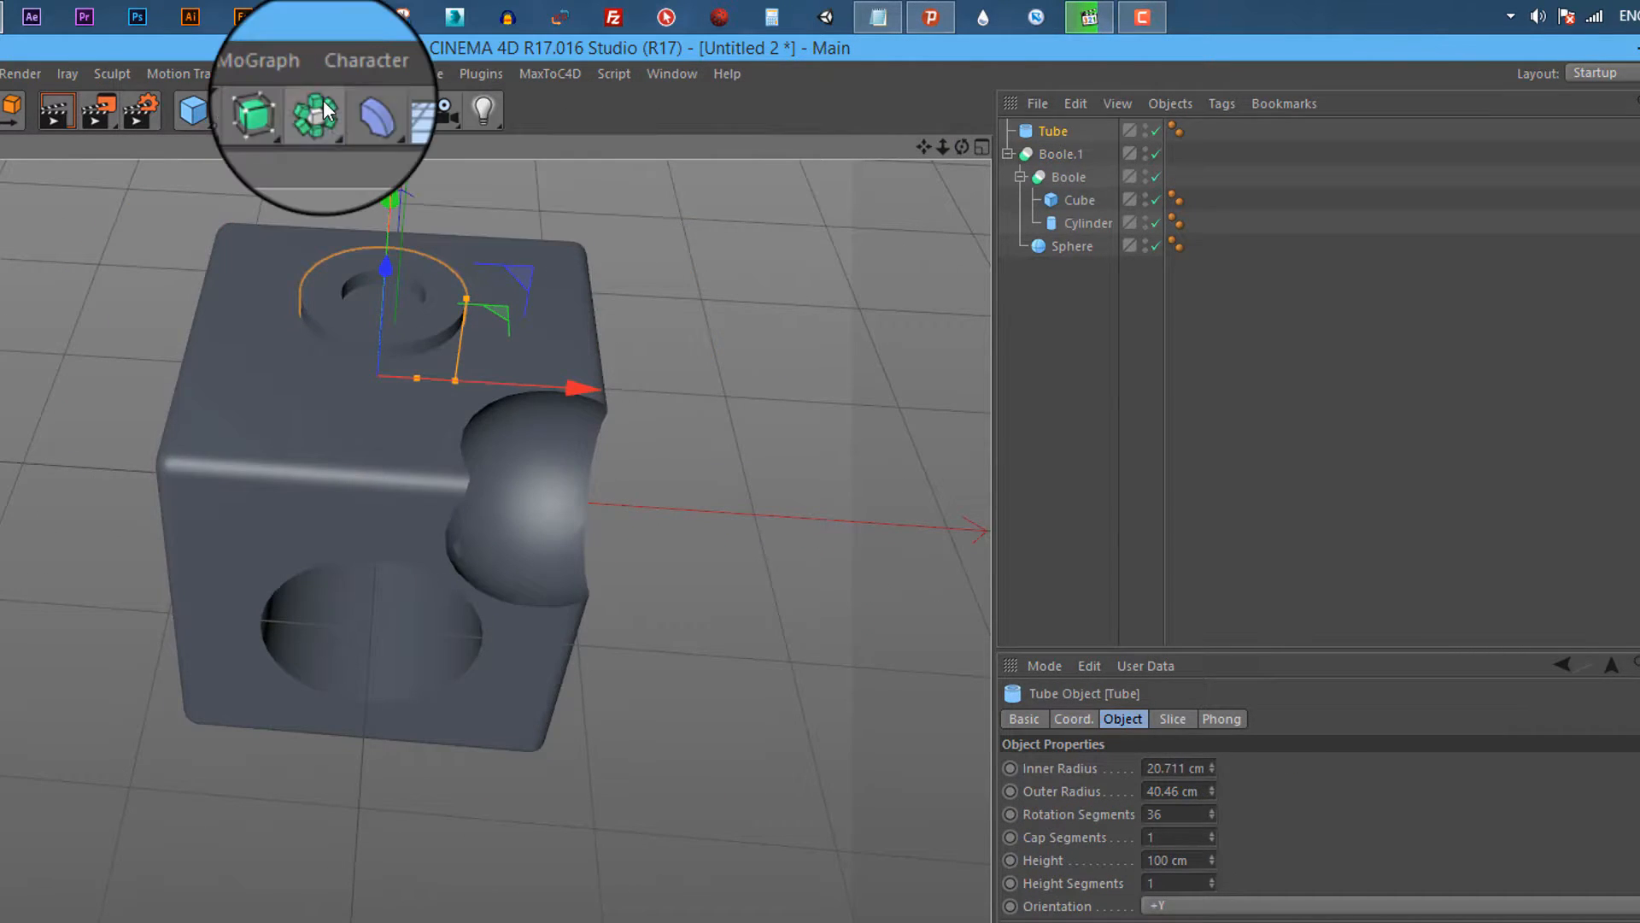
# Step: Add a third Boole object from the Generators toolbar for the tube cut
pyautogui.click(318, 109)
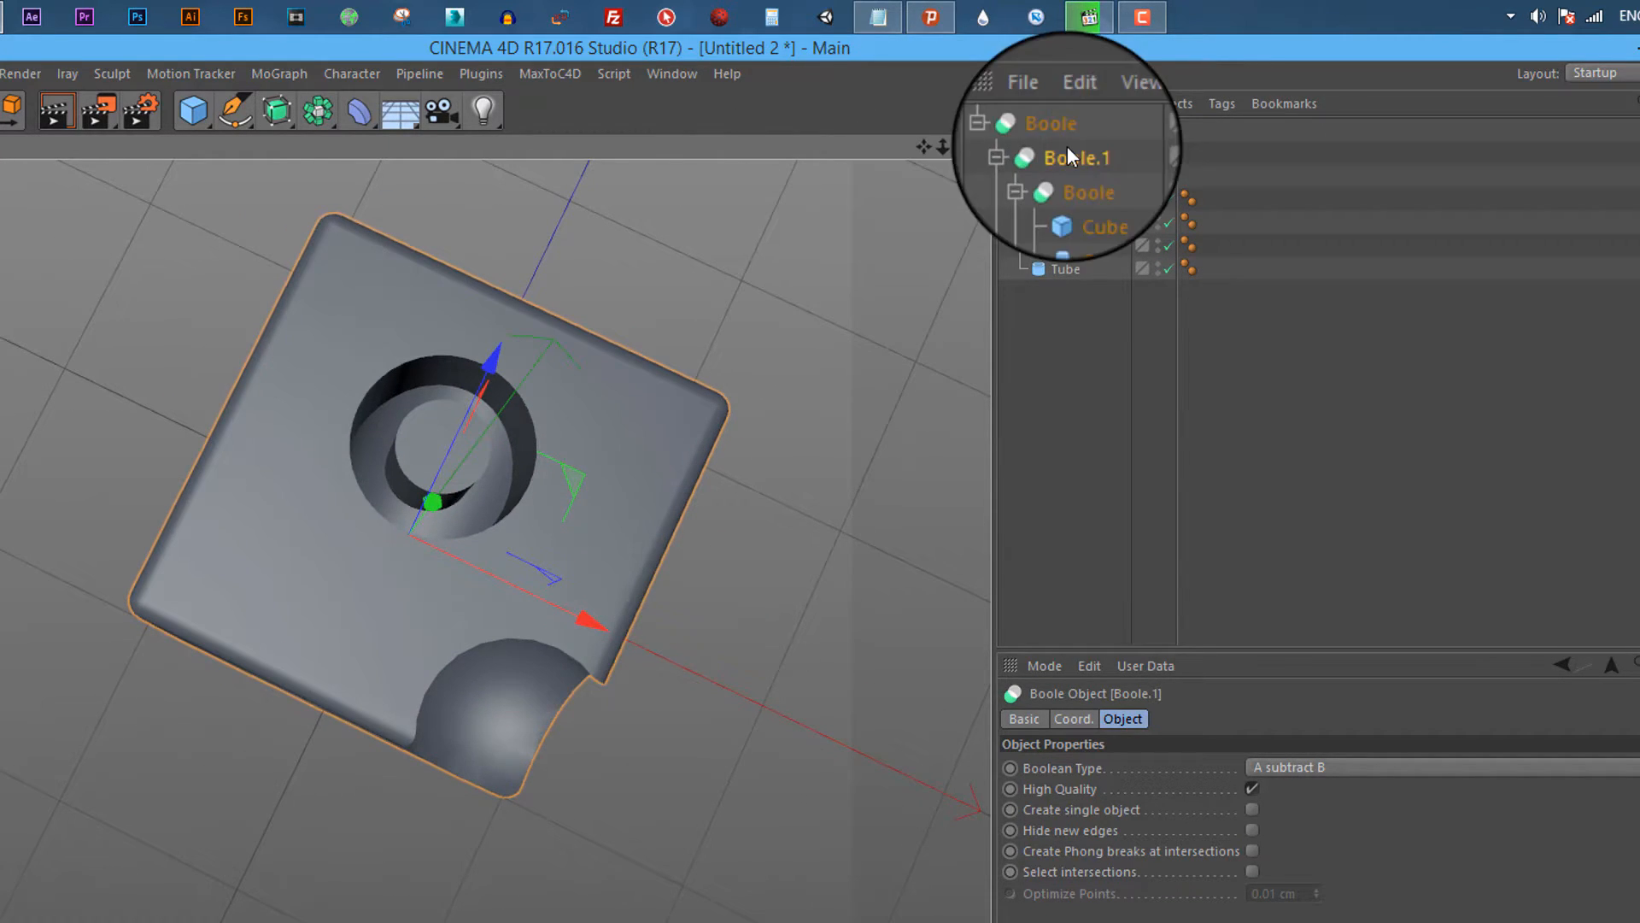
# Step: Select the Tube as the final cutter inside the outermost Boole
pyautogui.click(1063, 268)
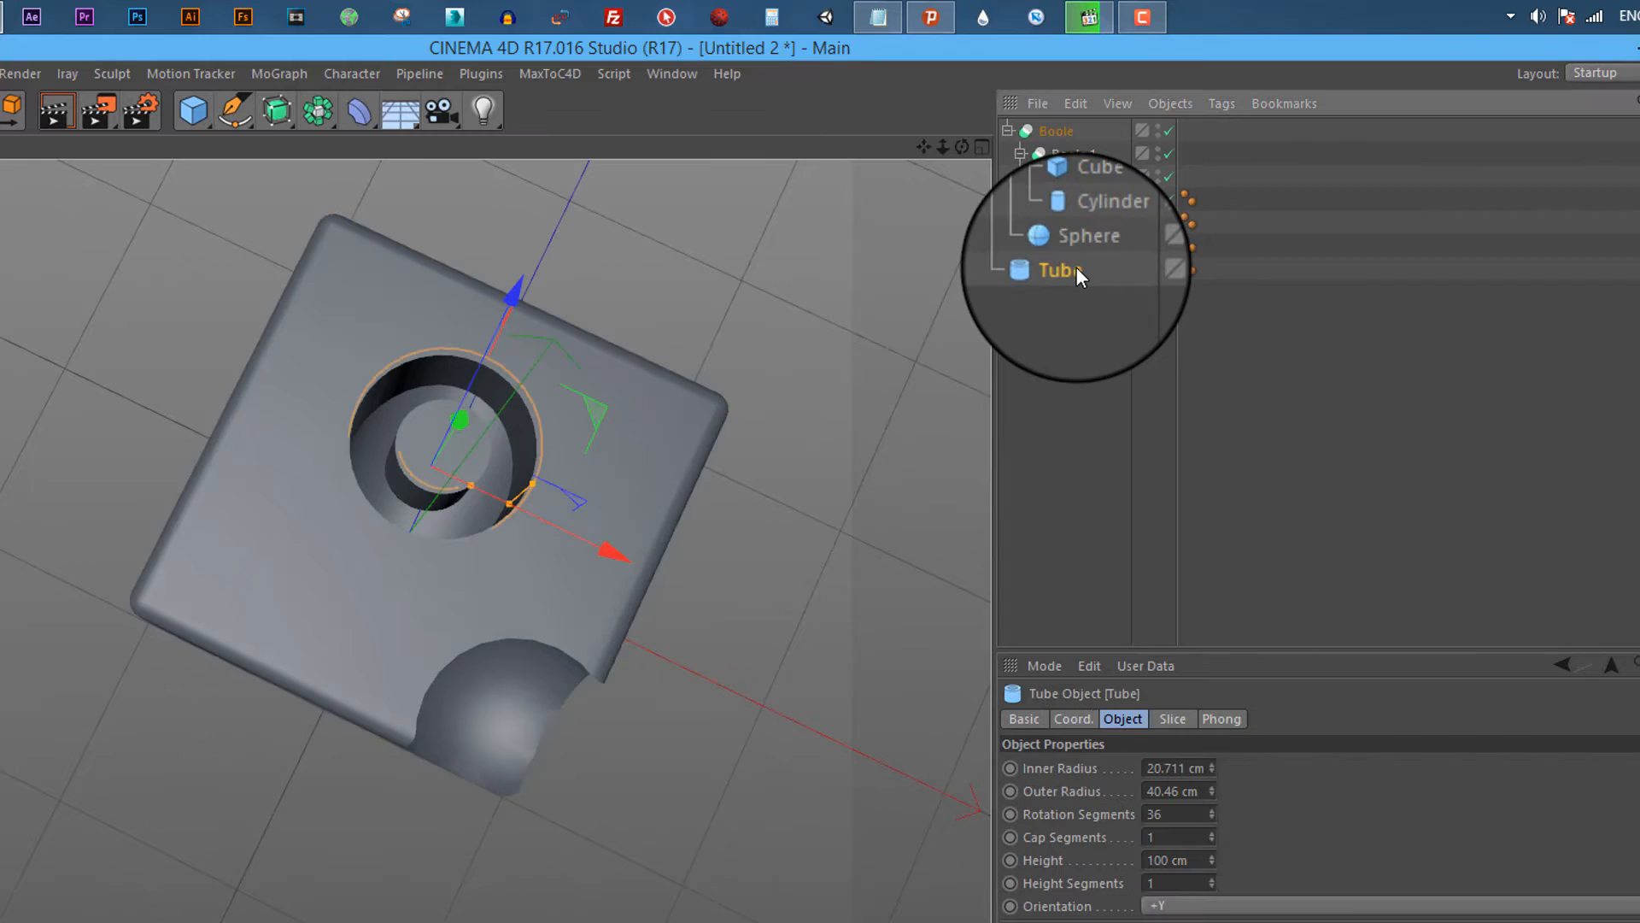